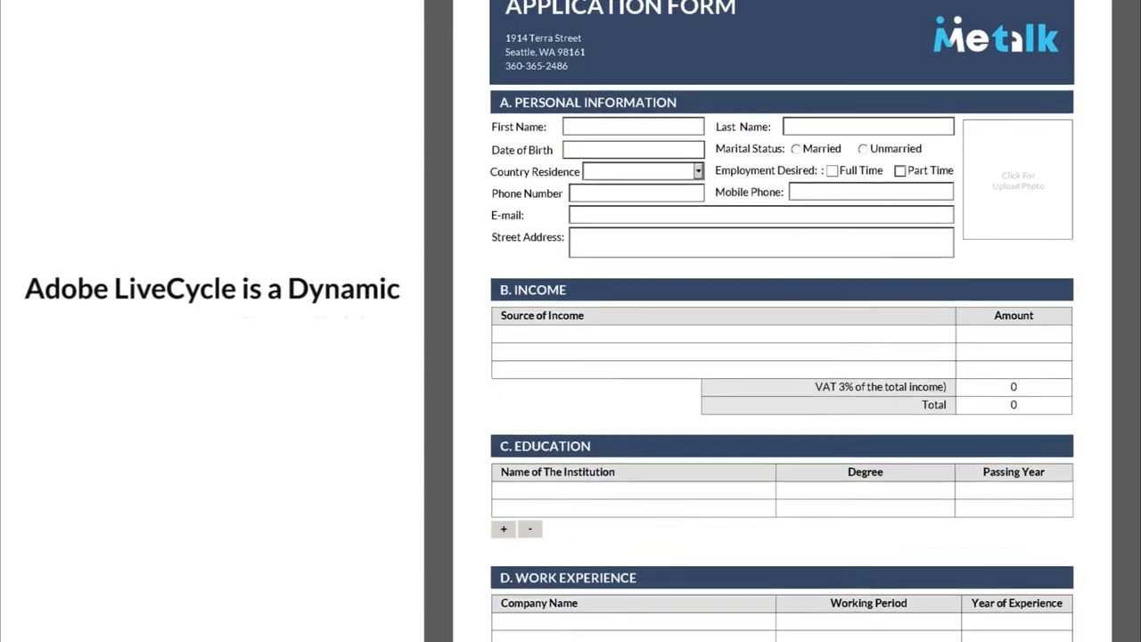
Enter the street address '123, Park Avenue' and the last name 'Doe'.
{"action": "scroll", "scroll_direction": "down", "scroll_amount": 3}
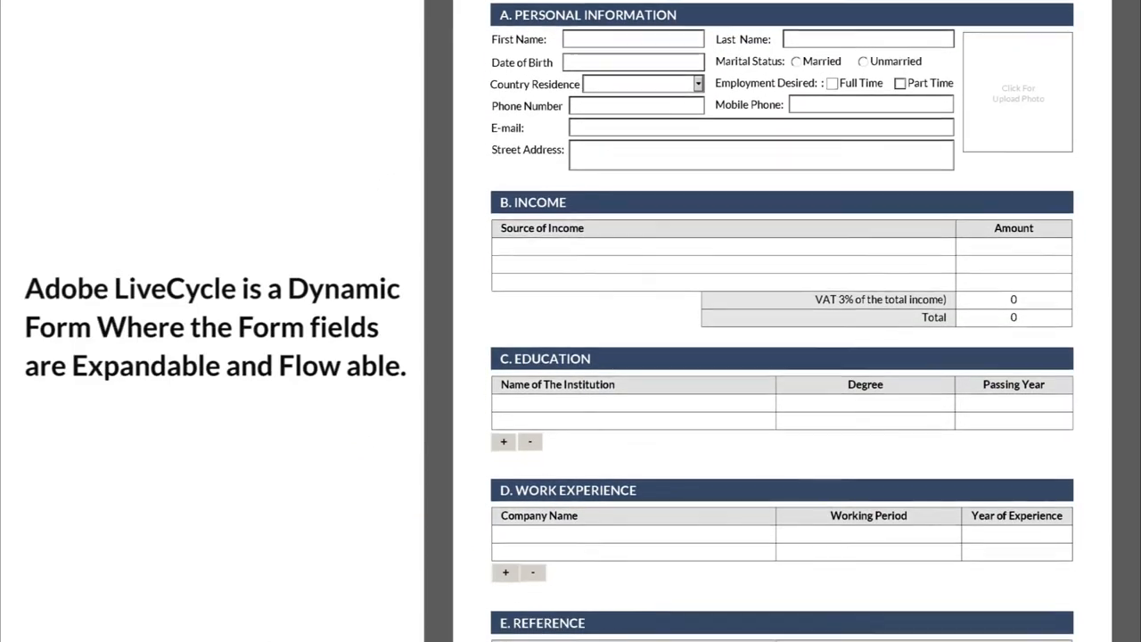
{"action": "scroll", "scroll_direction": "down", "scroll_amount": 3}
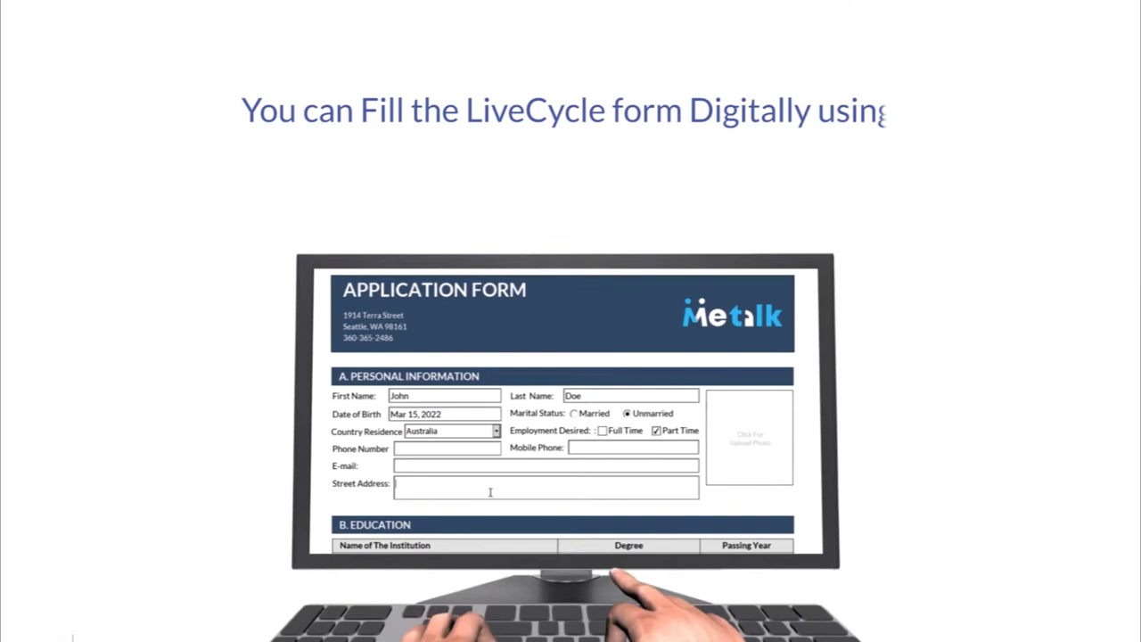
{"action": "type", "text": "123, Park Avenue"}
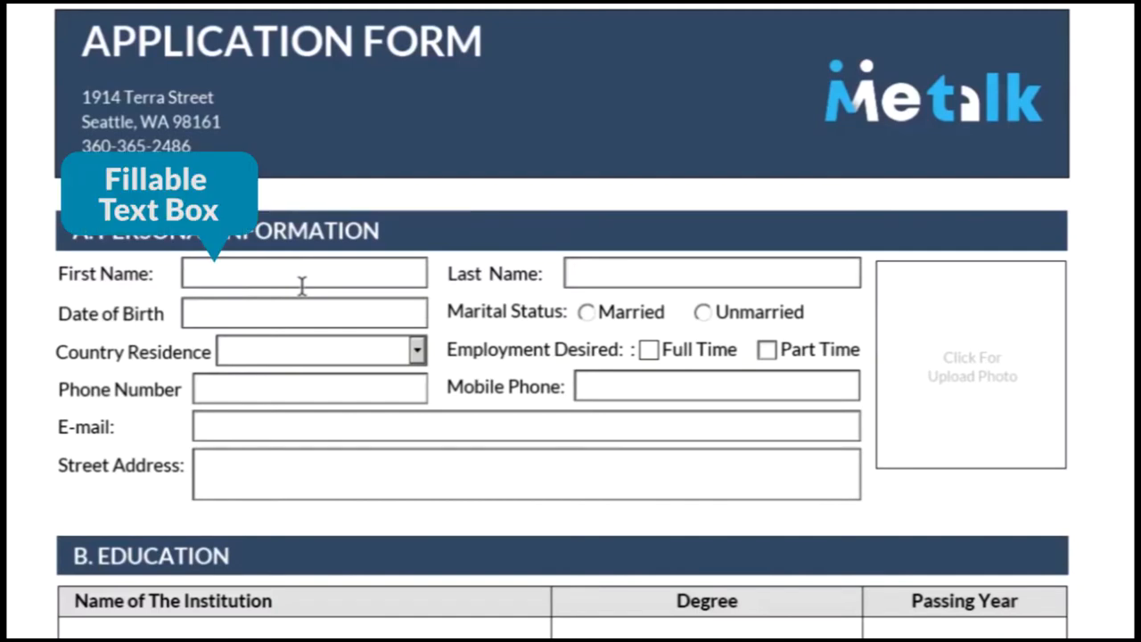
{"action": "type", "text": "Doe"}
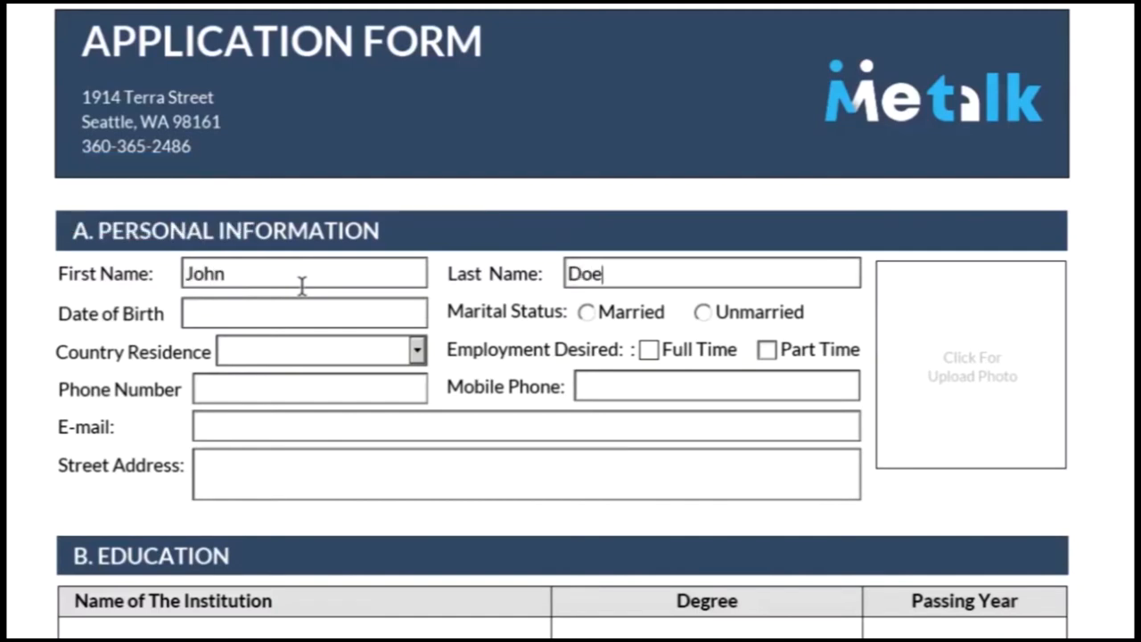
Set birth date to Mar 15, 2022, mark Unmarried, choose Australia, and re-enter the address.
{"action": "left_click", "coordinate": [302, 312]}
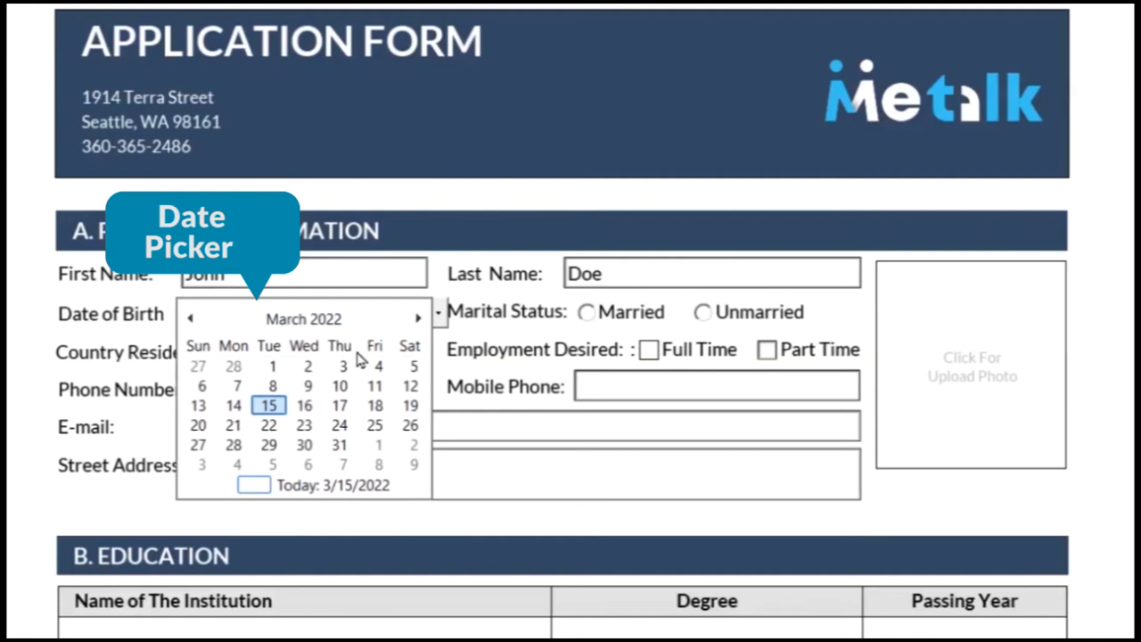
{"action": "left_click", "coordinate": [268, 406]}
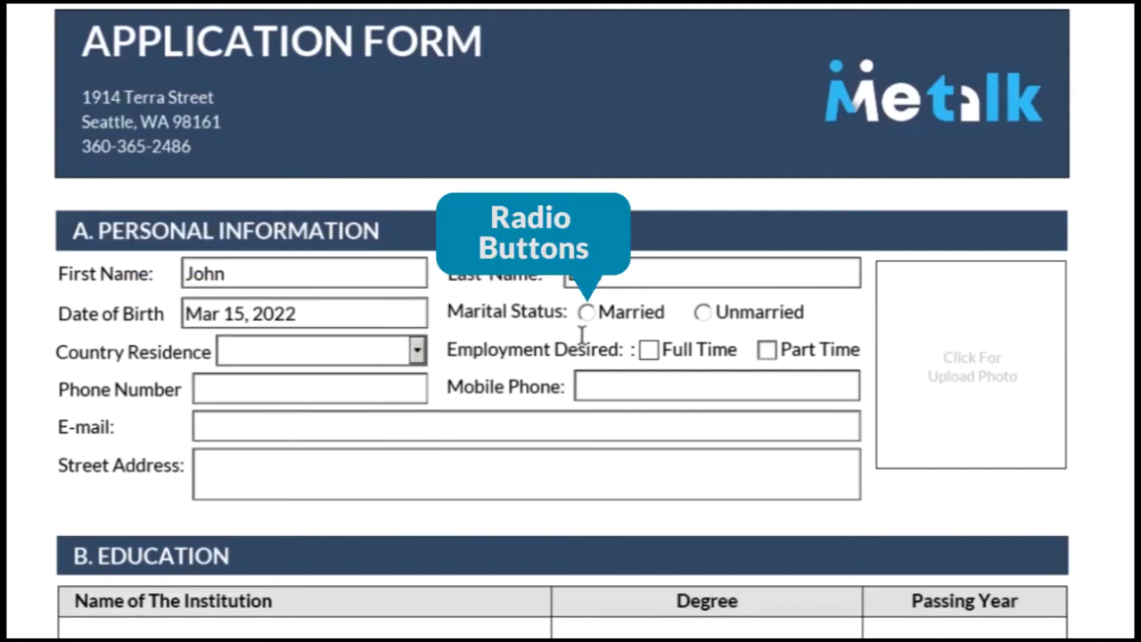
{"action": "left_click", "coordinate": [701, 312]}
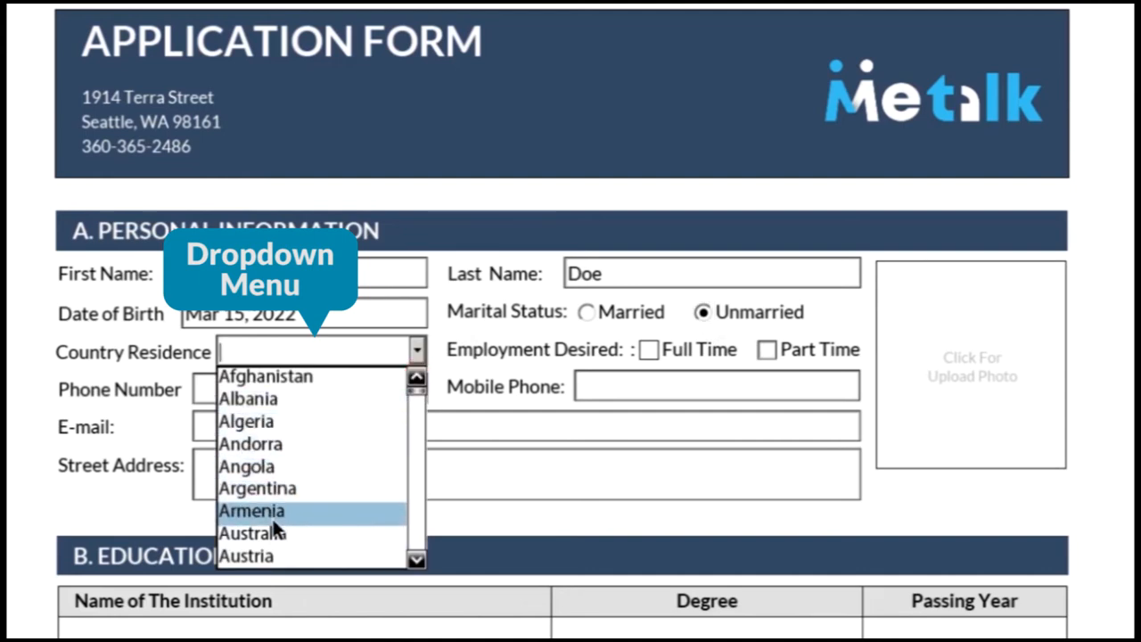
{"action": "left_click", "coordinate": [651, 350]}
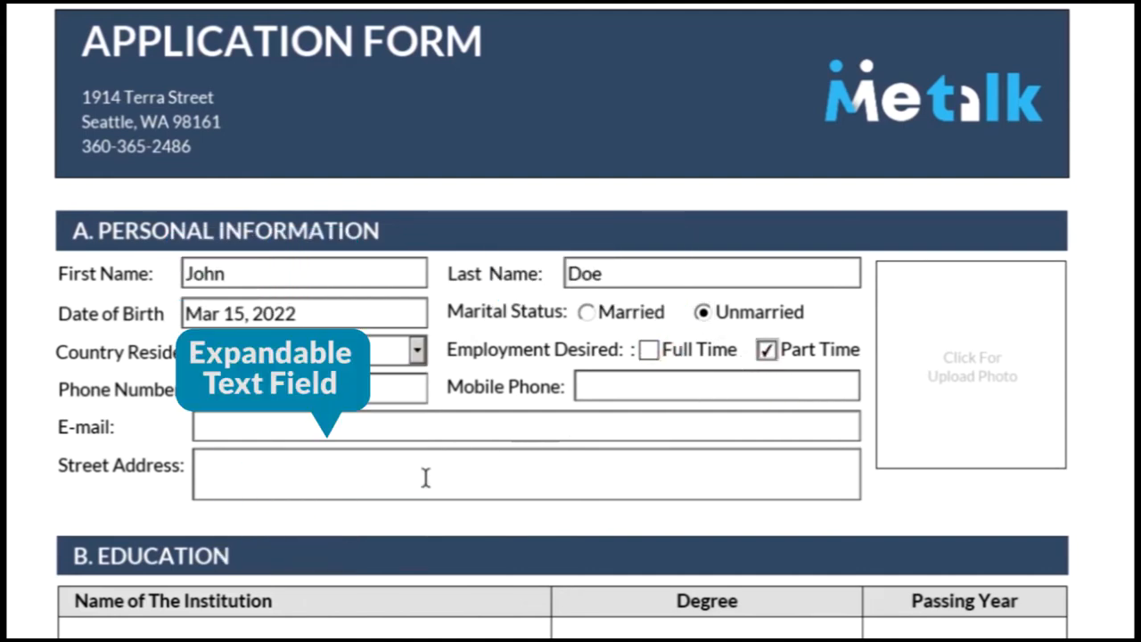
{"action": "type", "text": "123, Pa"}
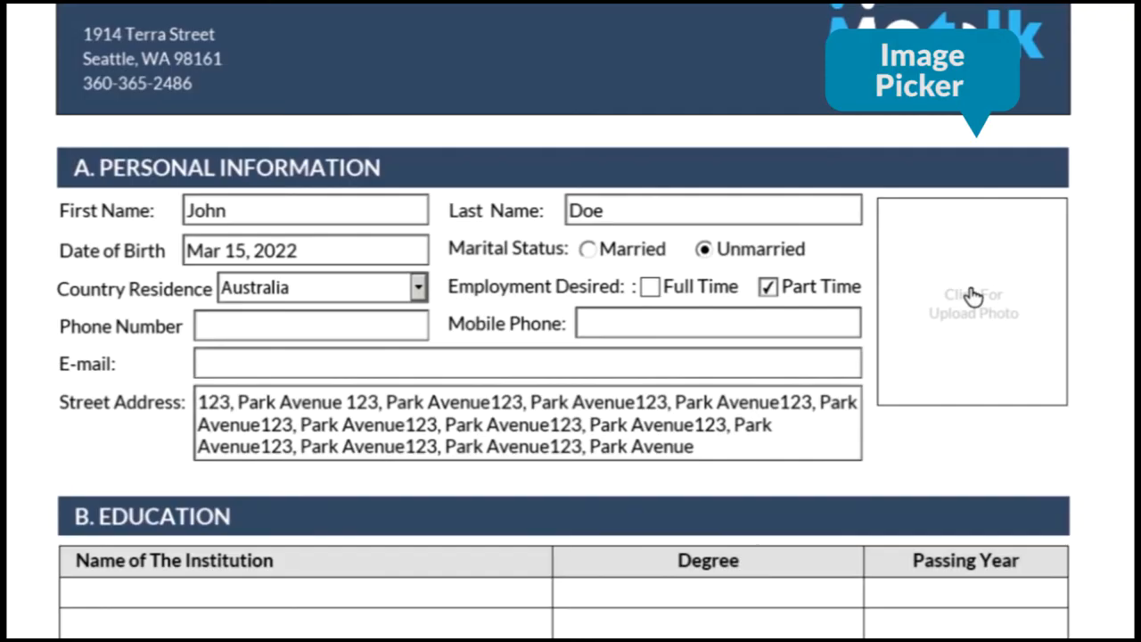
Upload a portrait photo, then add and remove a row in the Education table.
{"action": "left_click", "coordinate": [973, 303]}
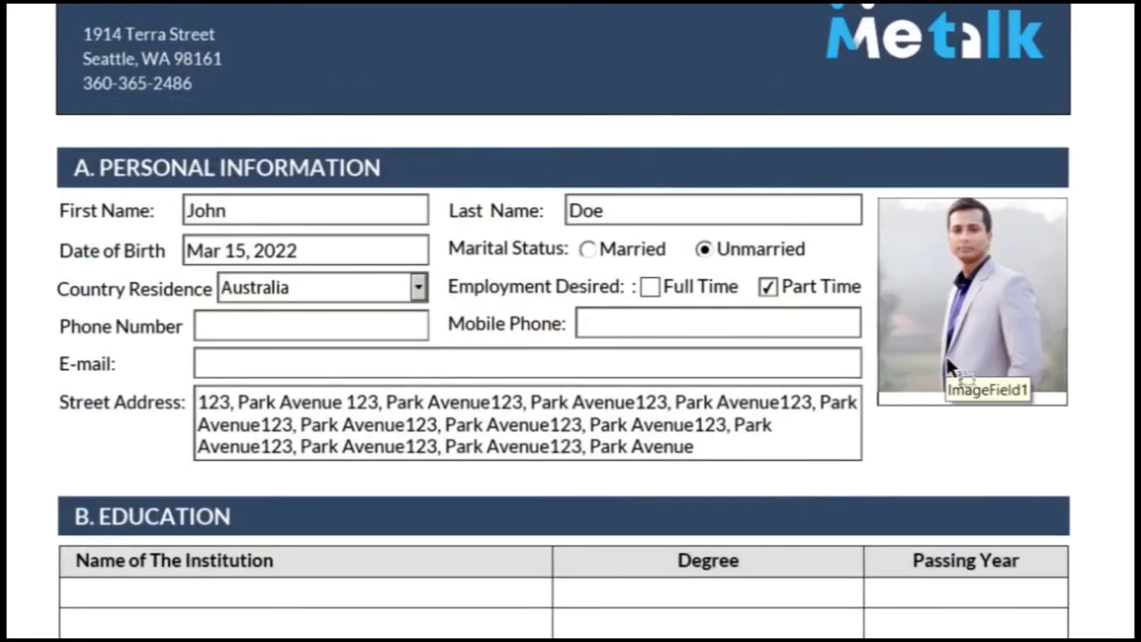
{"action": "scroll", "scroll_direction": "down", "scroll_amount": 3}
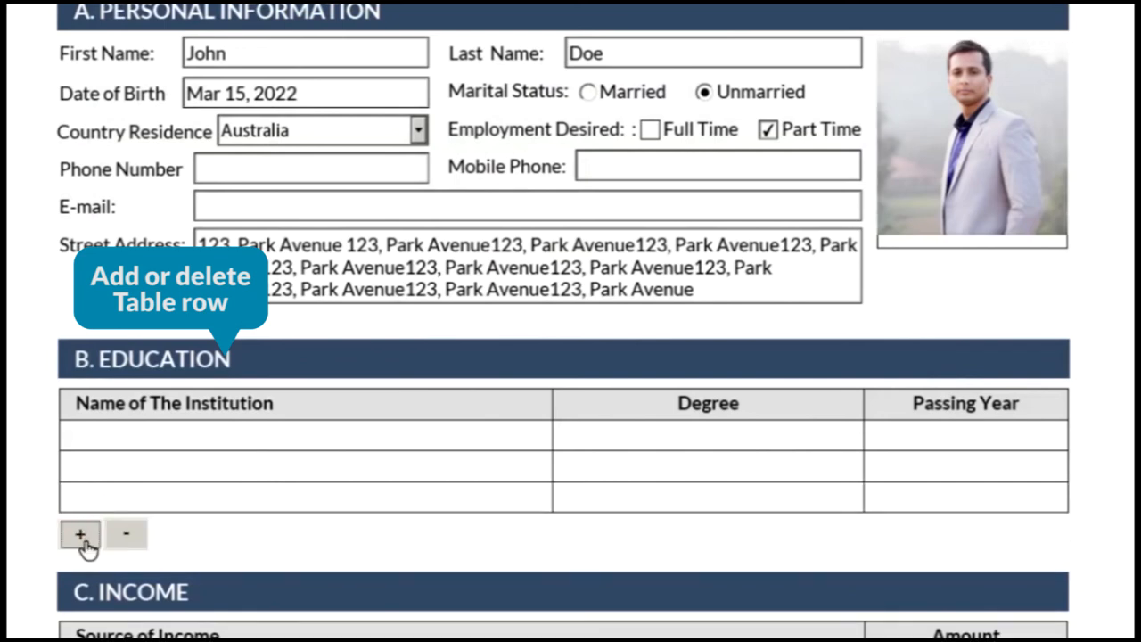
{"action": "left_click", "coordinate": [79, 535]}
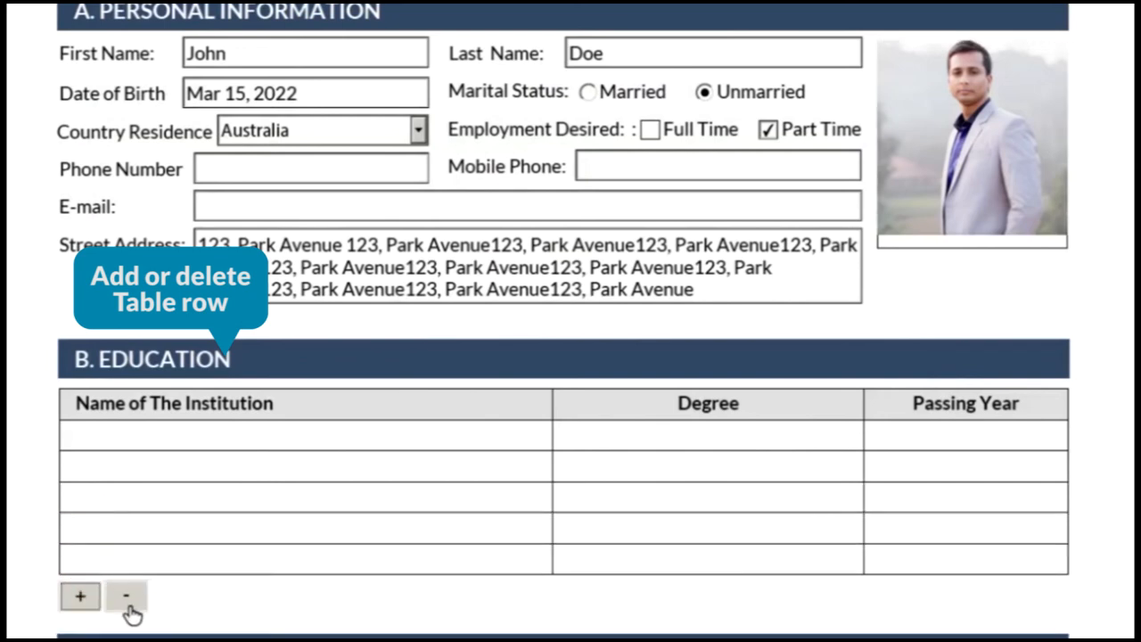
{"action": "left_click", "coordinate": [125, 597]}
{"action": "type", "text": "1000"}
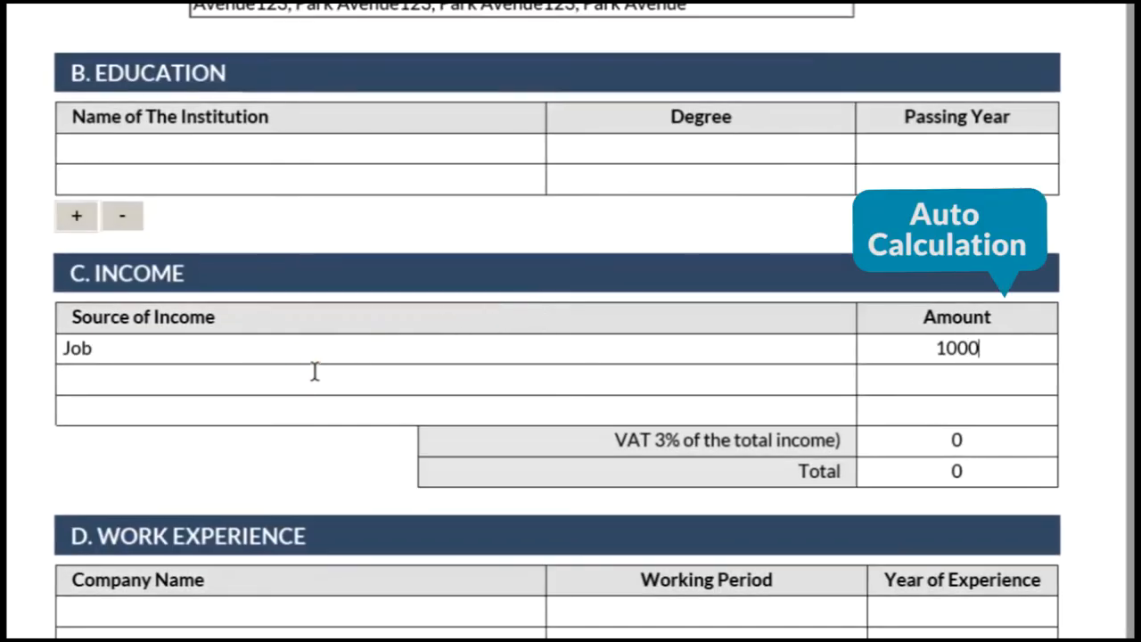
Enter 'Business' income of 2,000, auto-calculating VAT 90 and total 2,910.
{"action": "type", "text": "Business"}
{"action": "left_click", "coordinate": [958, 378]}
{"action": "type", "text": "2,000"}
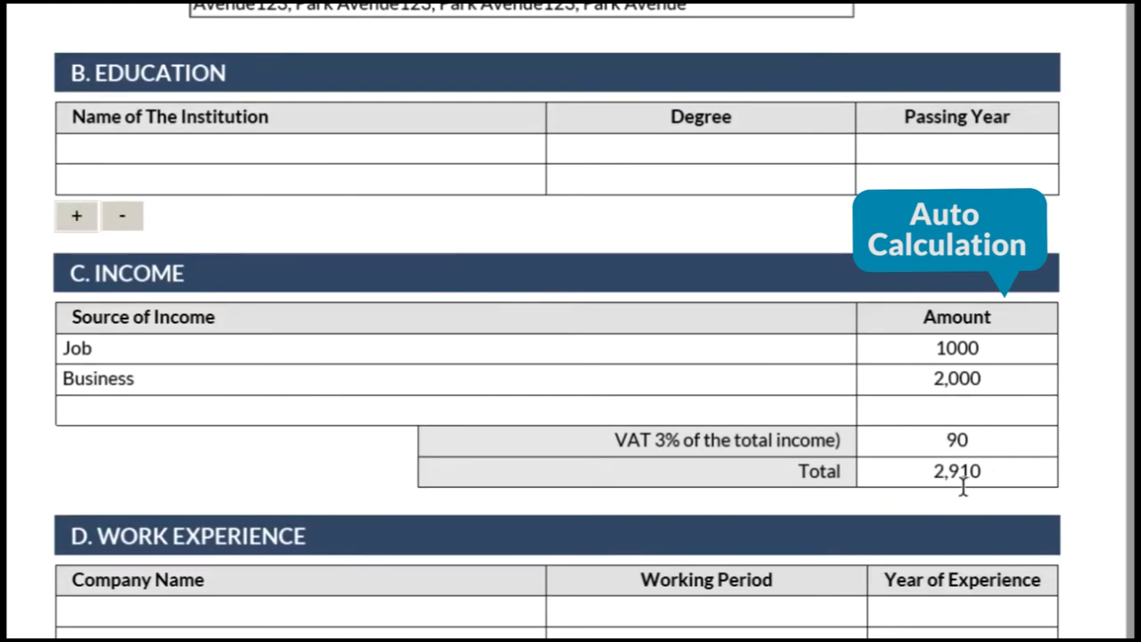
{"action": "scroll", "scroll_direction": "down", "scroll_amount": 3}
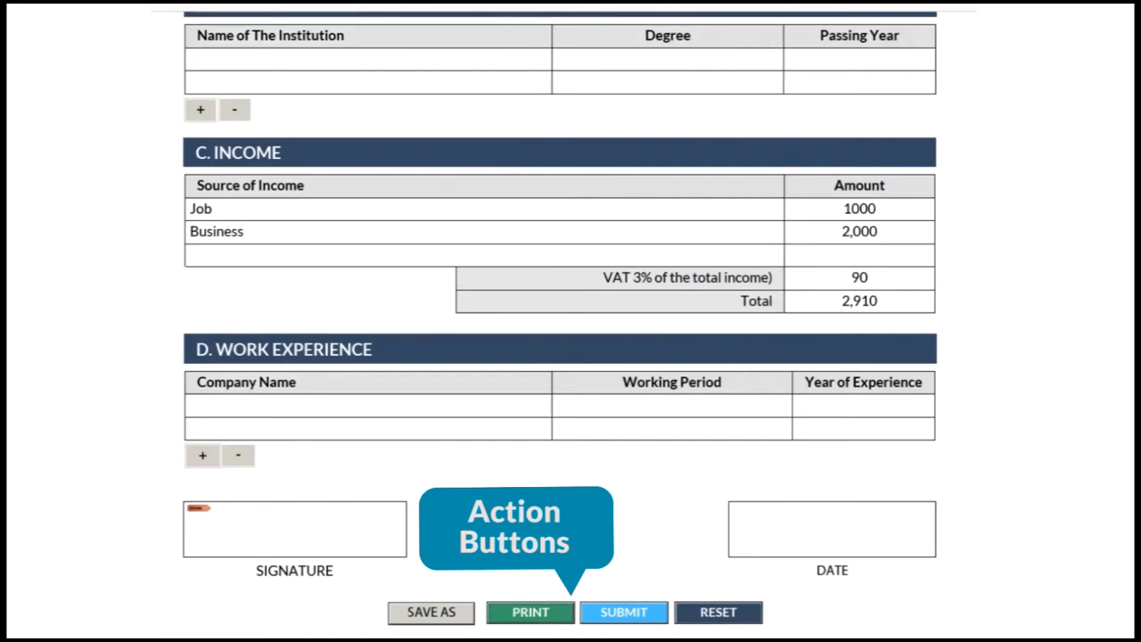
Open and cancel the Print dialog, then reset the form so VAT and total return to 0.
{"action": "left_click", "coordinate": [429, 613]}
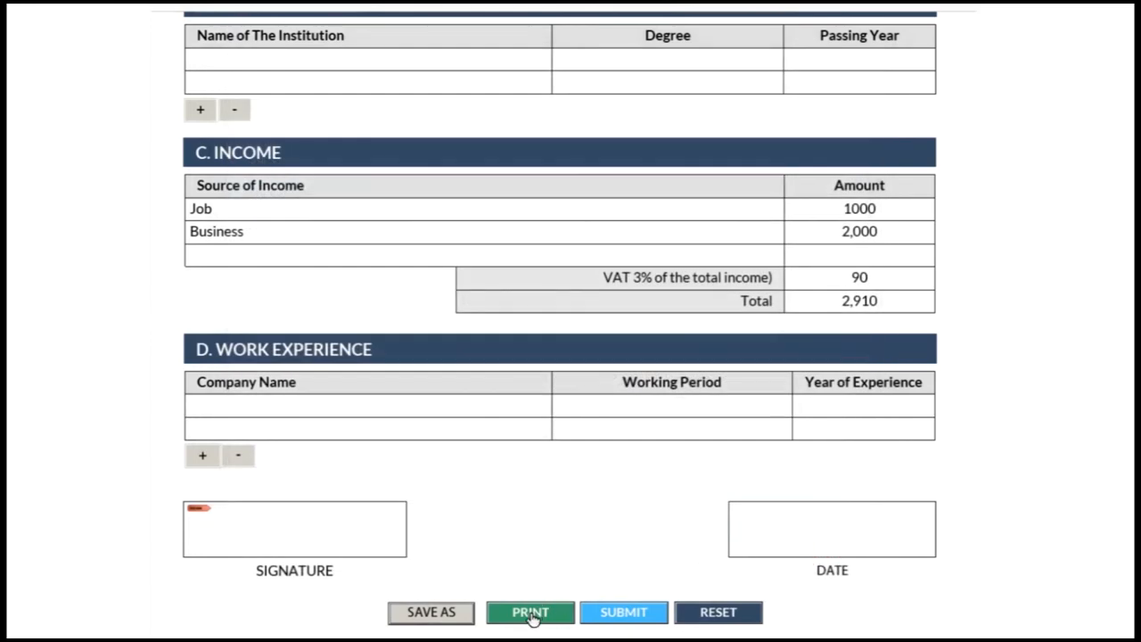
{"action": "left_click", "coordinate": [529, 612]}
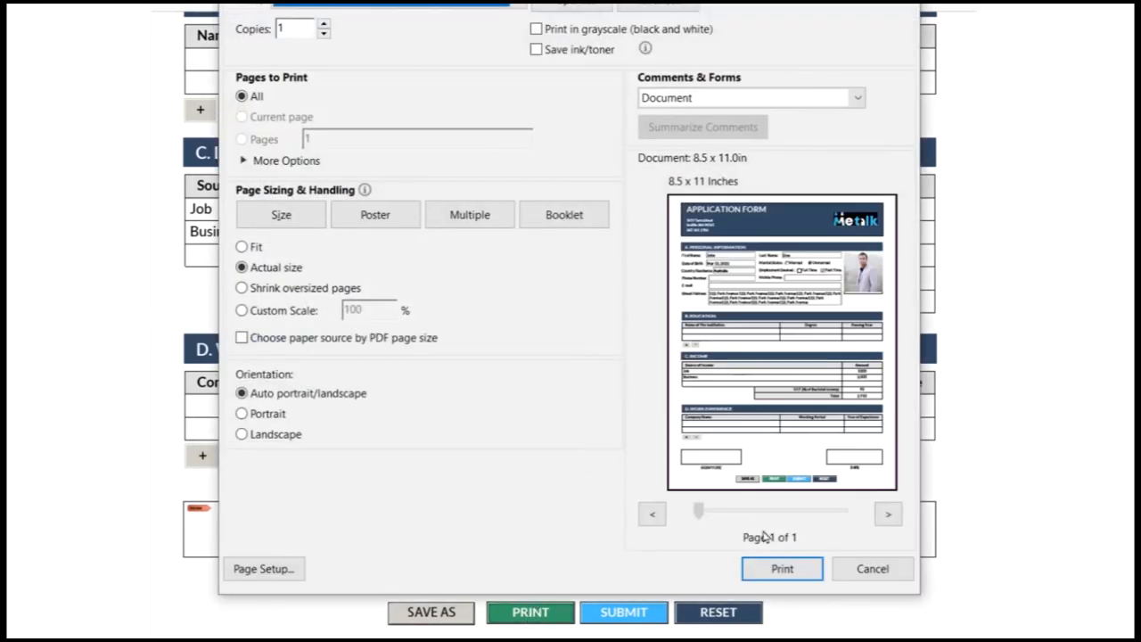
{"action": "left_click", "coordinate": [872, 568]}
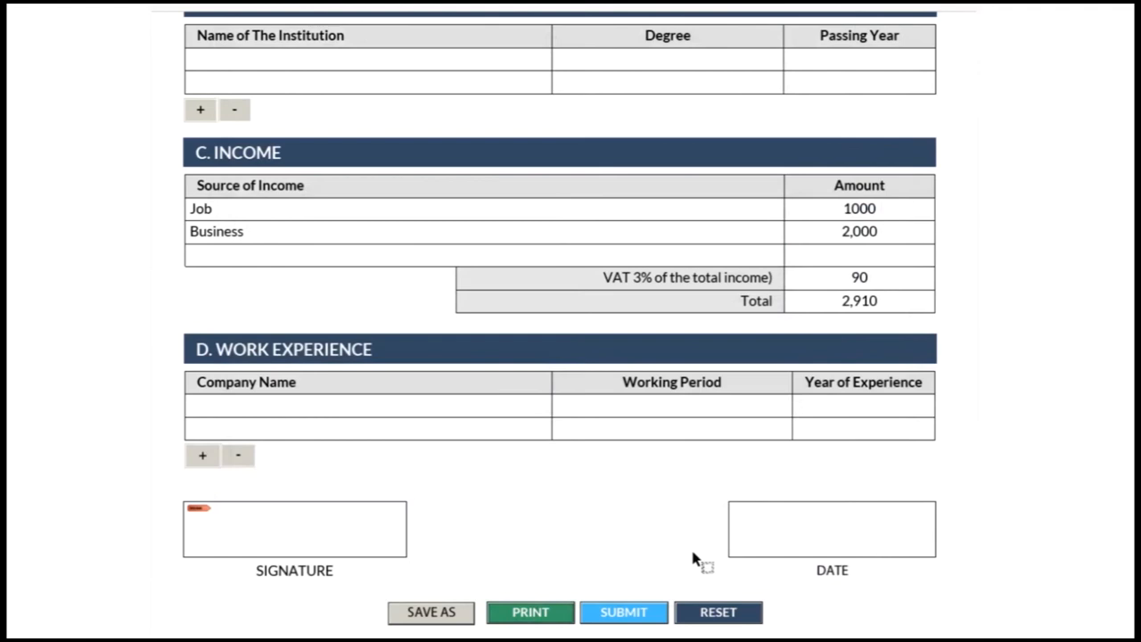
{"action": "left_click", "coordinate": [623, 612]}
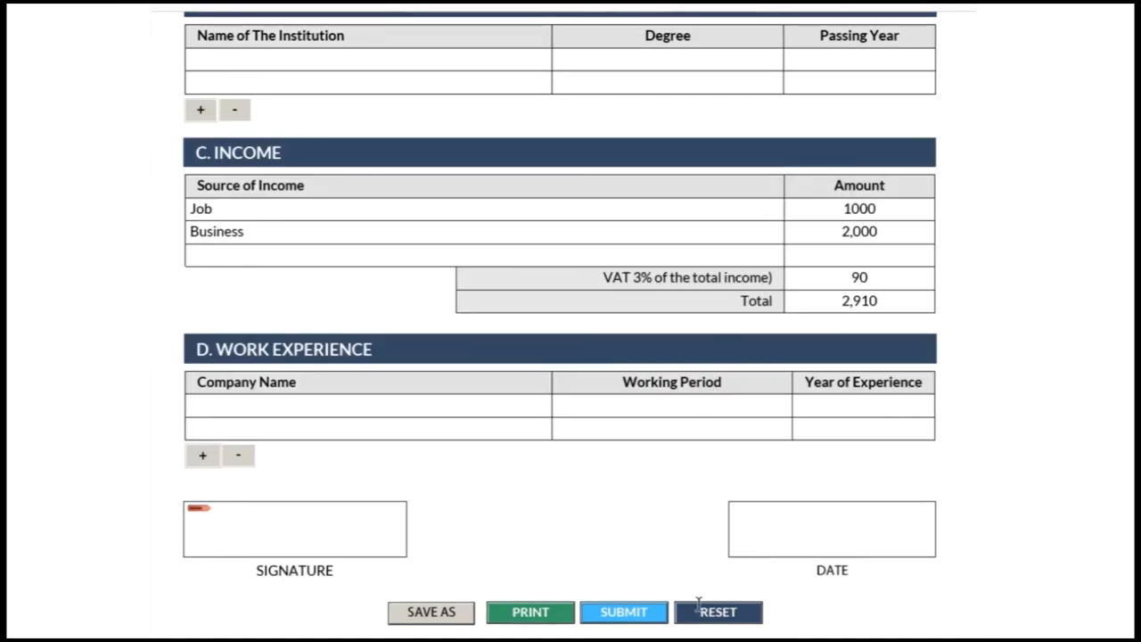
{"action": "left_click", "coordinate": [718, 612]}
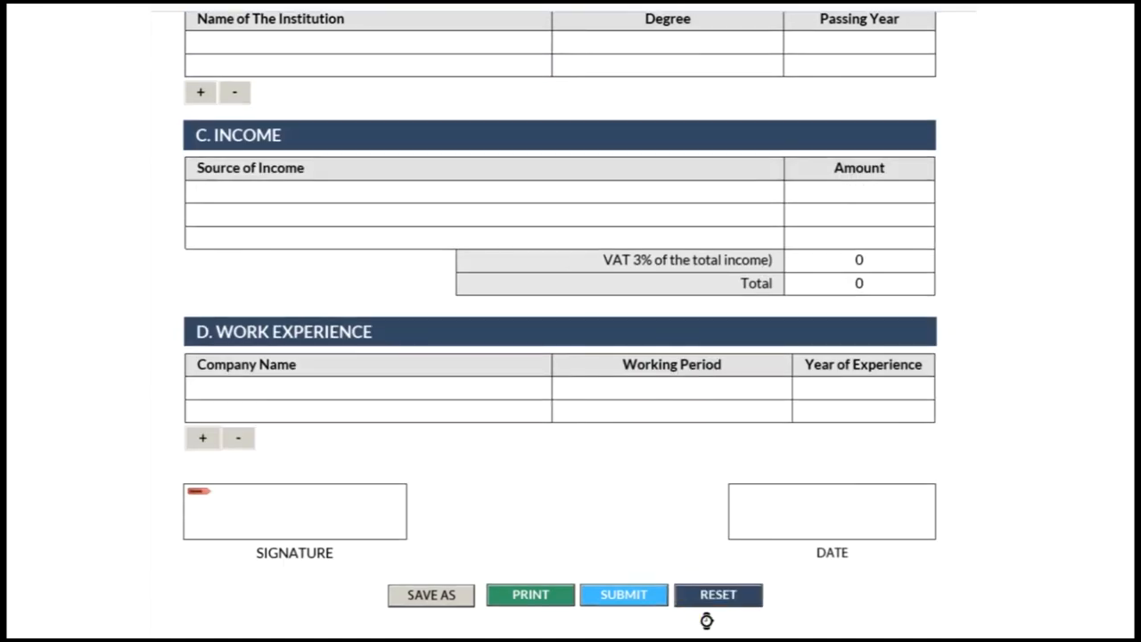
{"action": "mouse_move", "coordinate": [852, 208]}
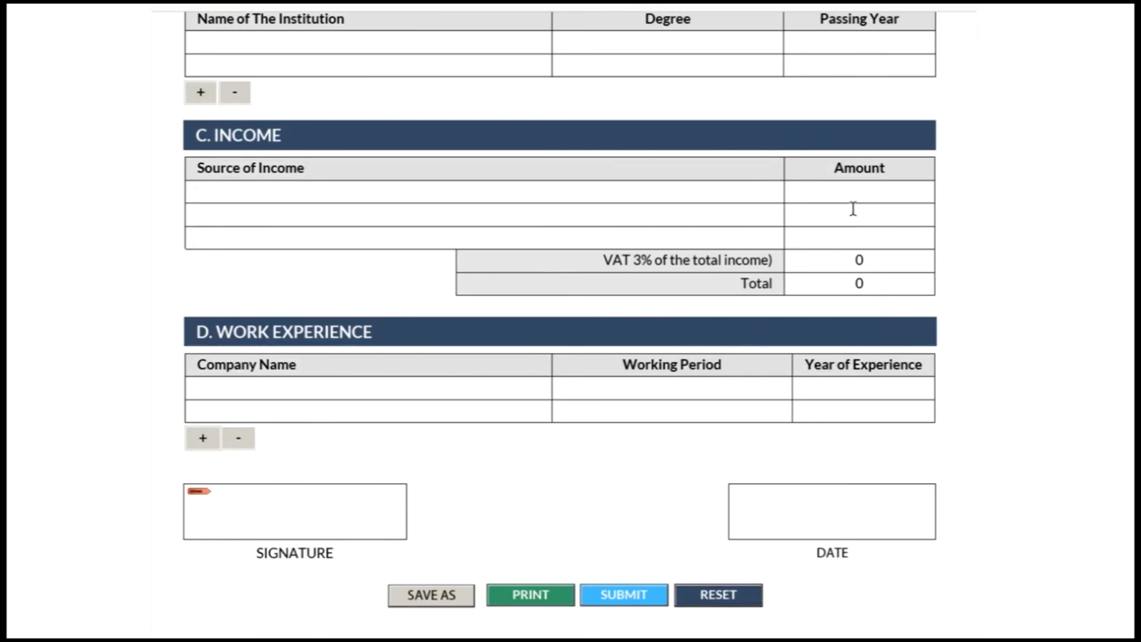
{"action": "mouse_move", "coordinate": [678, 330]}
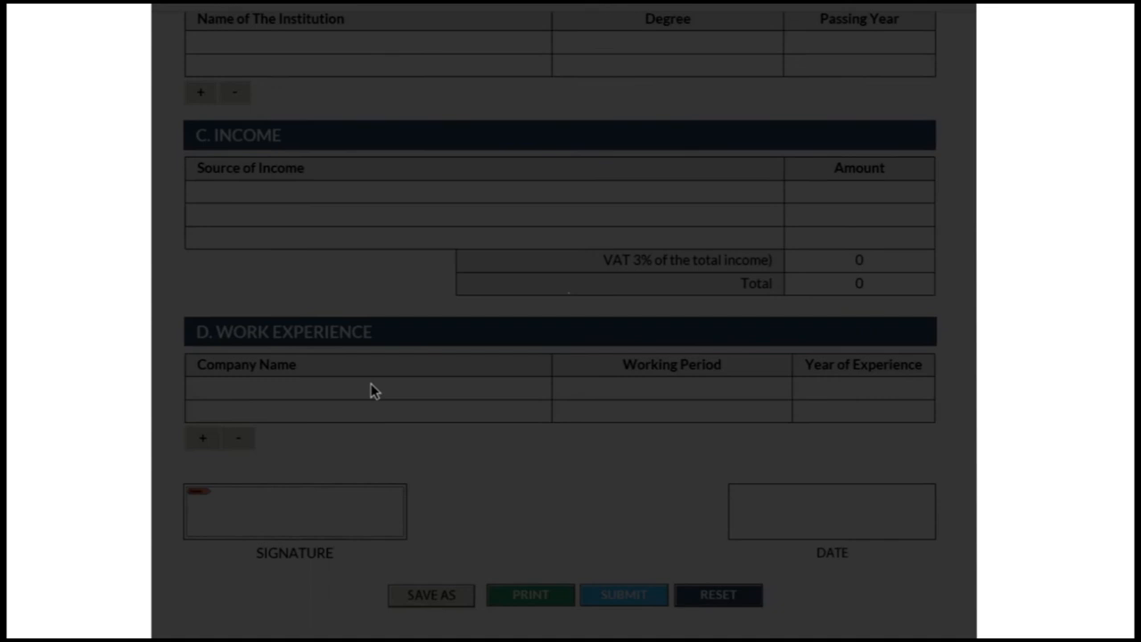
Sign the signature field with a chosen digital ID, opening the Save As dialog.
{"action": "left_click", "coordinate": [294, 509]}
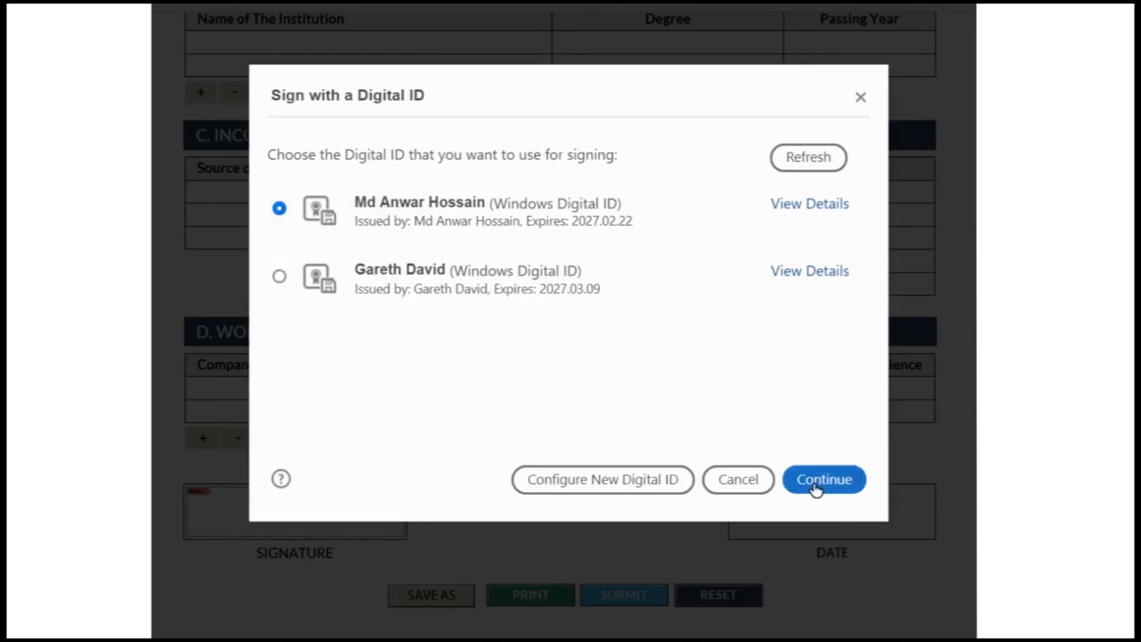
{"action": "left_click", "coordinate": [823, 479]}
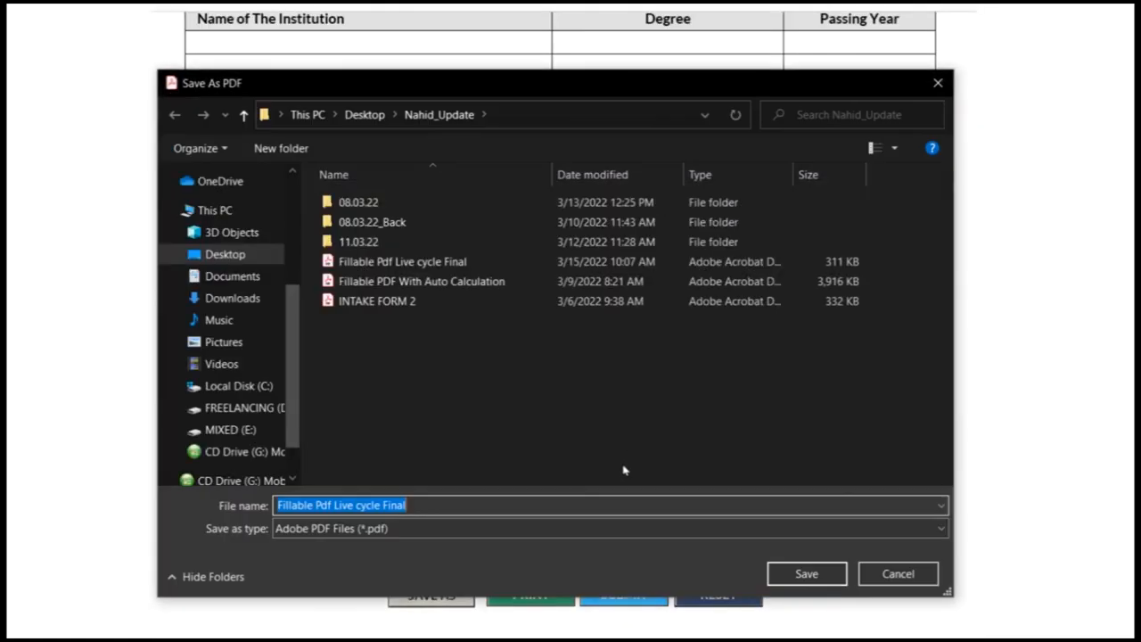